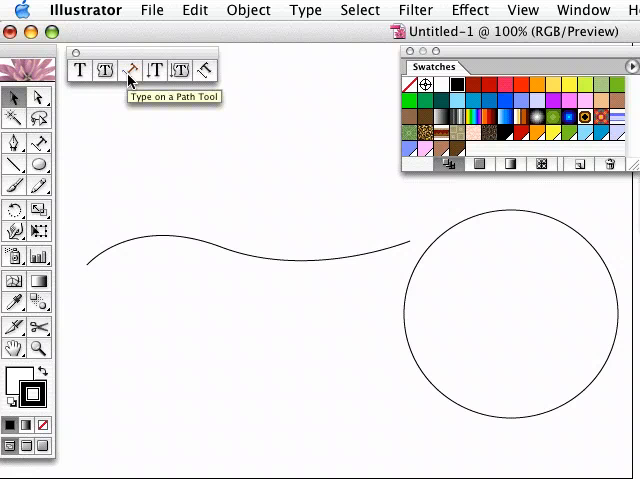
mouse_move(131, 82)
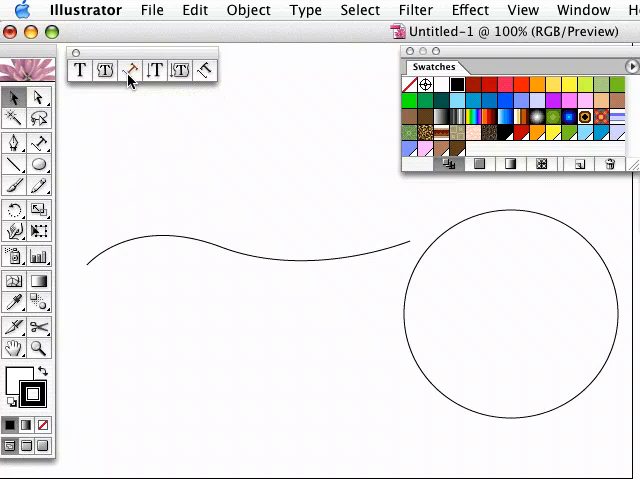
mouse_move(155, 155)
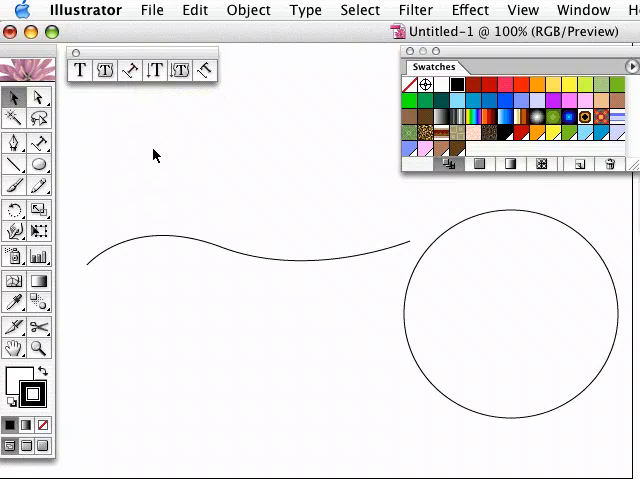
mouse_move(218, 177)
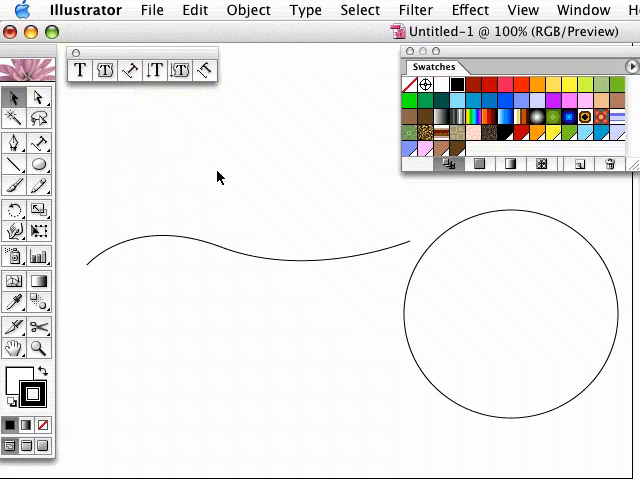
mouse_move(323, 299)
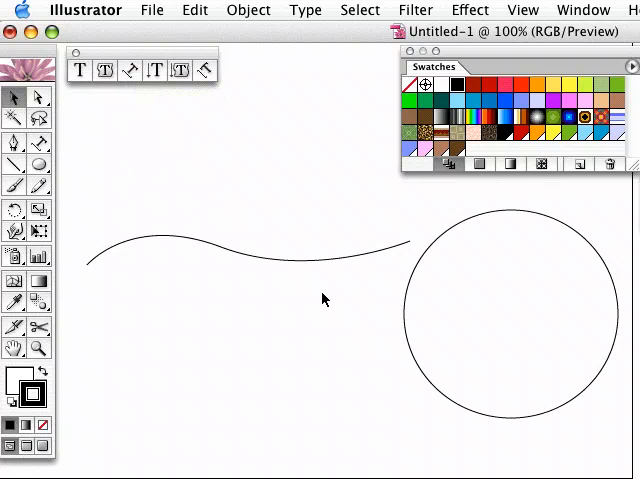
mouse_move(243, 261)
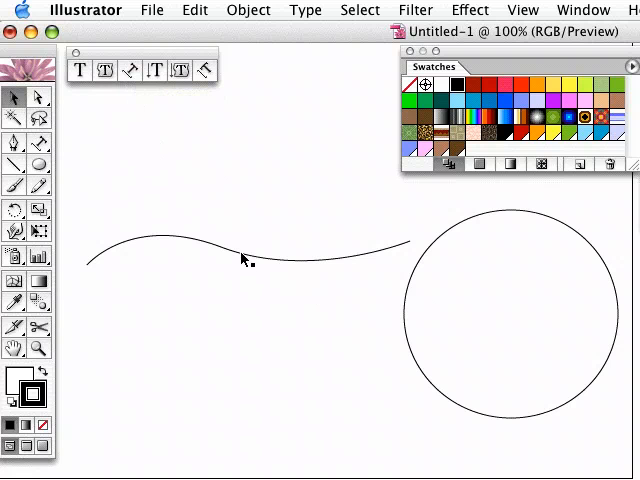
Step: Click the wavy path's left end with Type on a Path and enter HOLLYWOOD
left_click(245, 256)
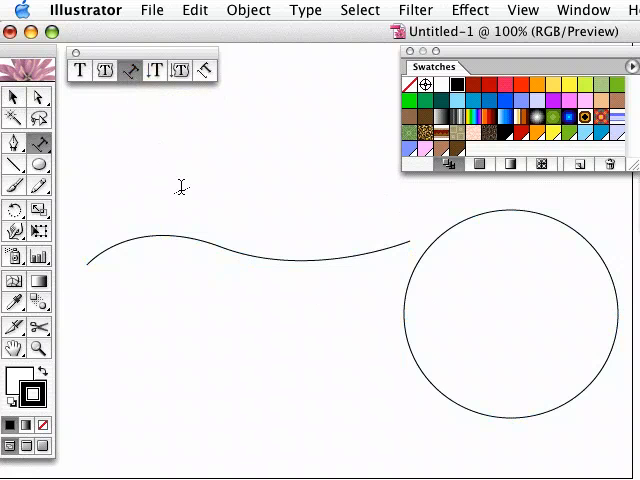
mouse_move(127, 190)
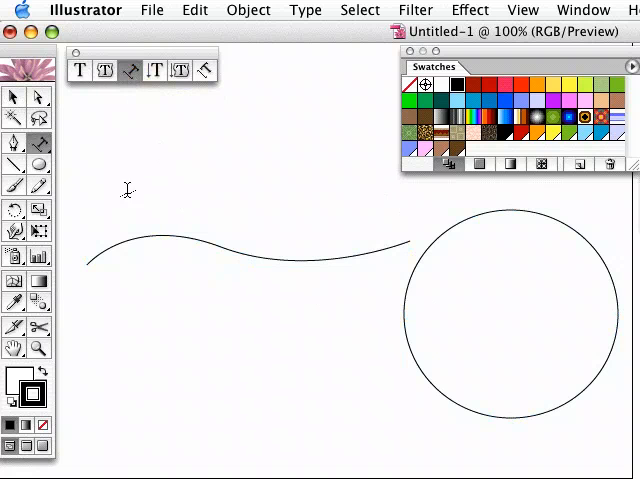
mouse_move(95, 255)
type("HOLLYWOOD")
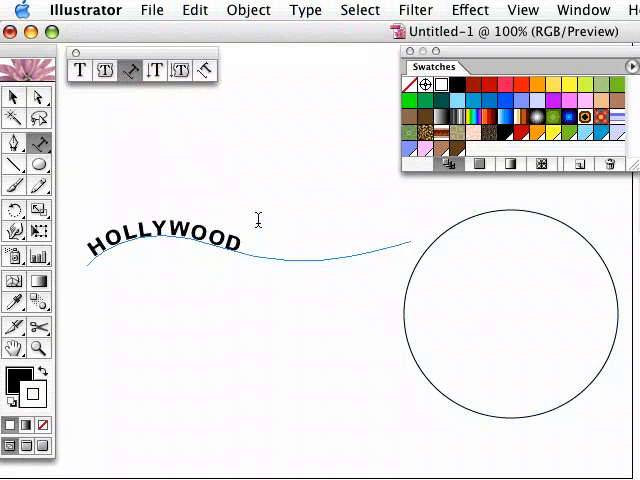
mouse_move(423, 252)
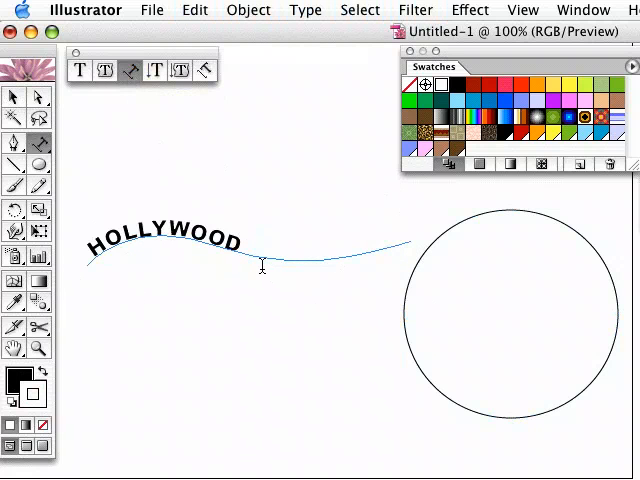
mouse_move(362, 283)
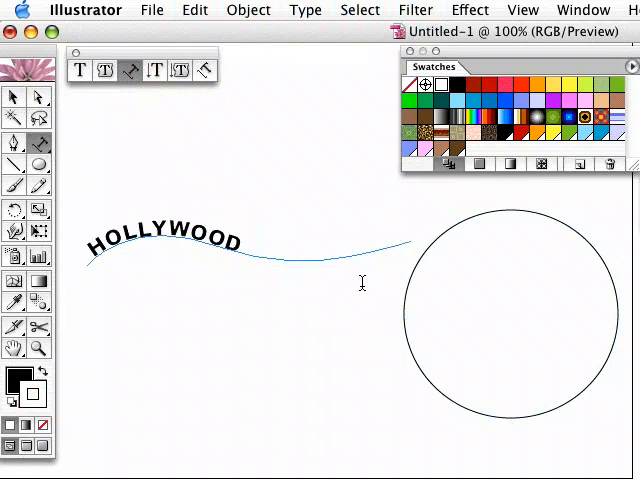
mouse_move(203, 267)
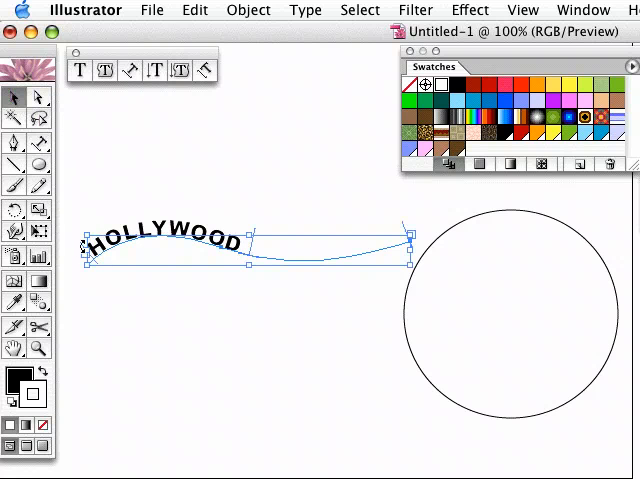
mouse_move(97, 272)
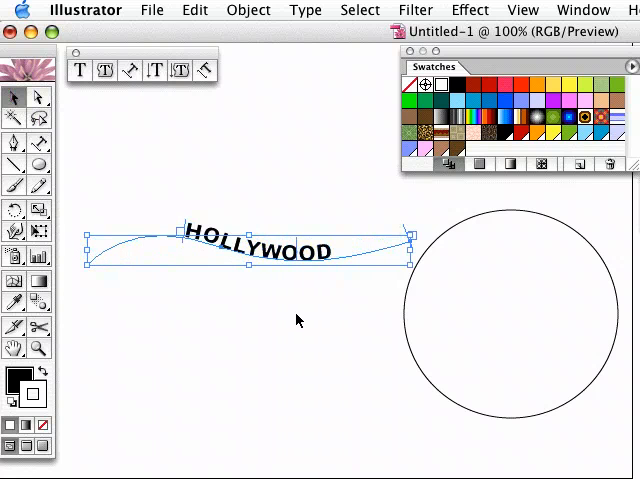
mouse_move(291, 311)
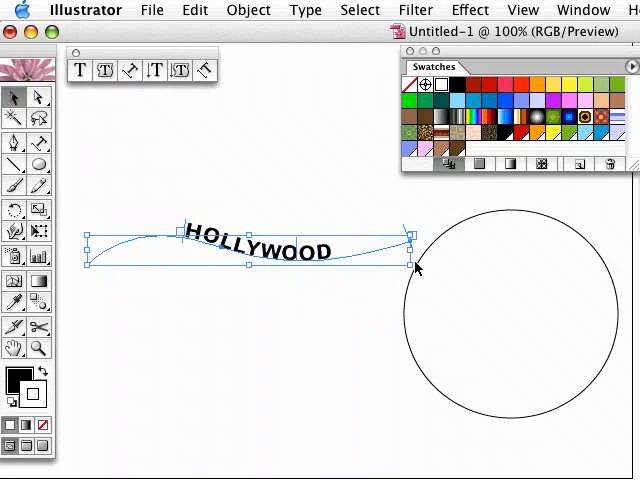
mouse_move(86, 239)
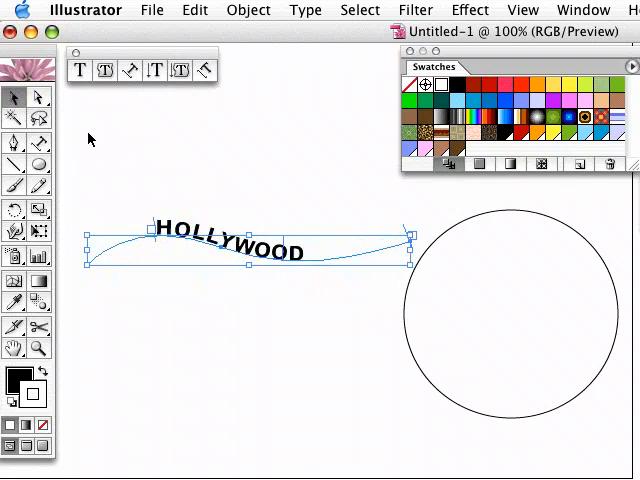
Step: Resize the HOLLYWOOD path text via Type > Size, first to 48 pt, then 36 pt
left_click(129, 70)
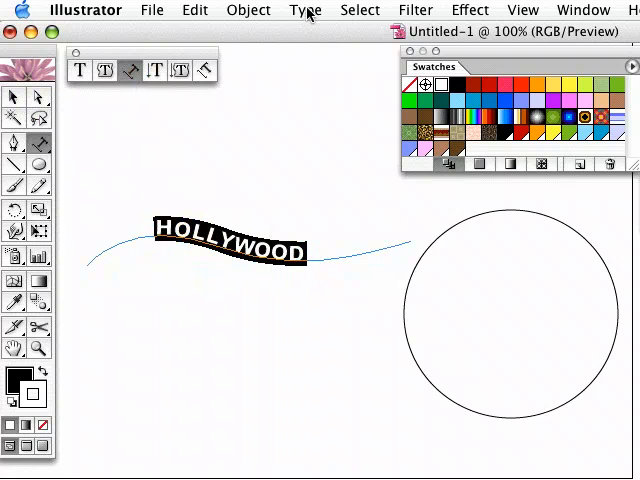
left_click(305, 9)
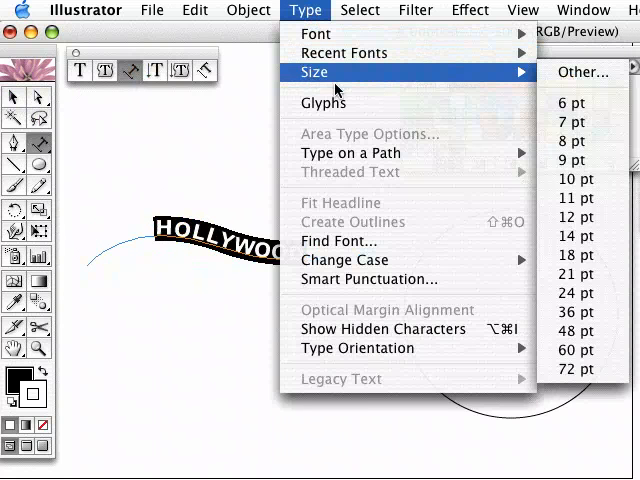
mouse_move(585, 331)
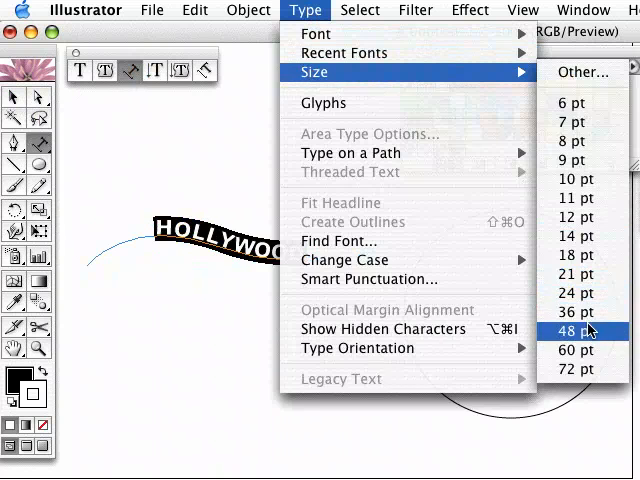
left_click(576, 331)
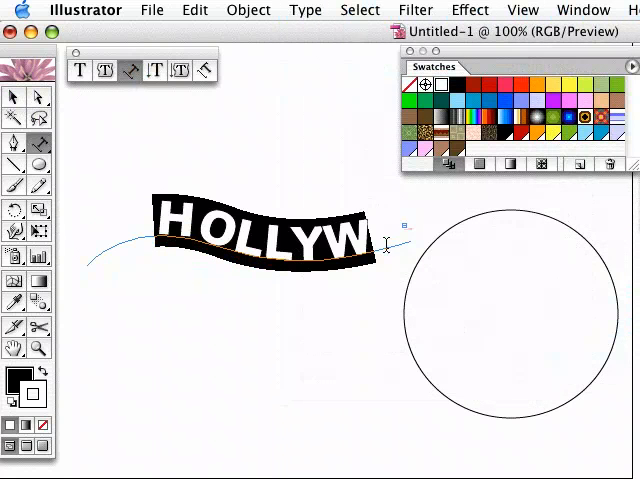
left_click(305, 9)
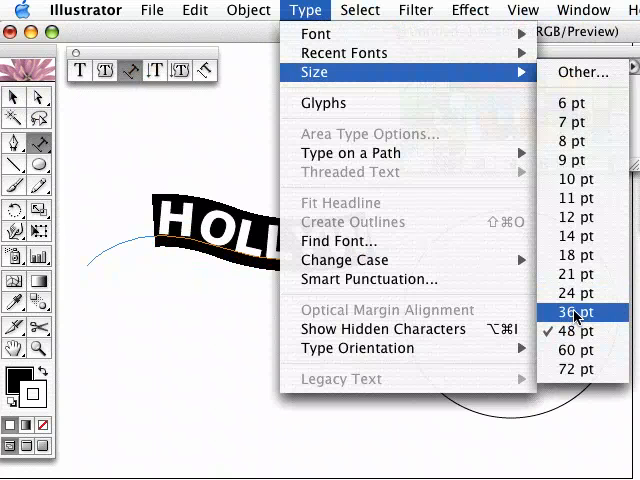
left_click(573, 312)
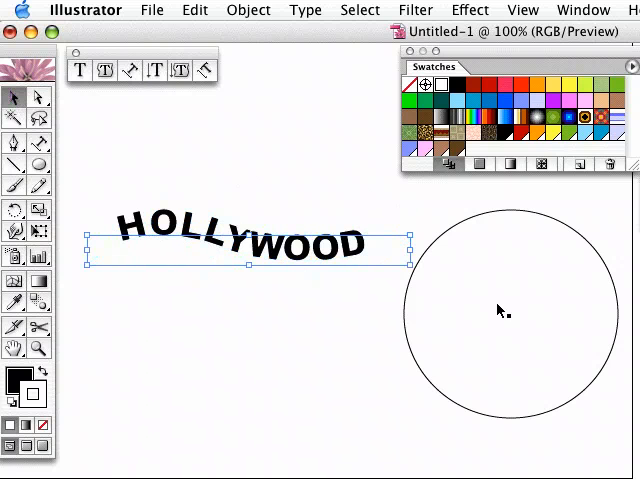
mouse_move(407, 238)
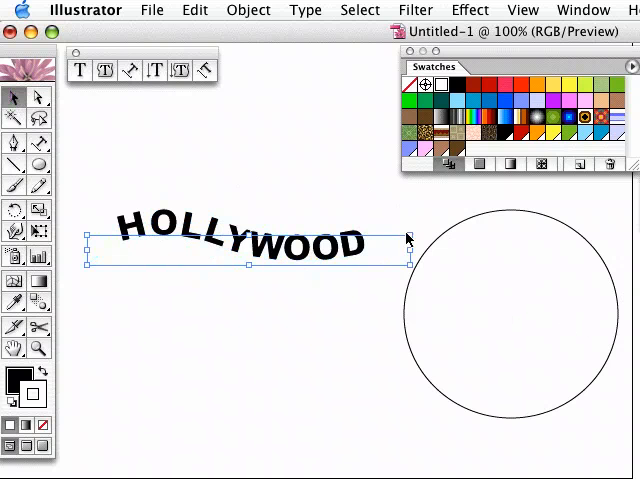
mouse_move(211, 241)
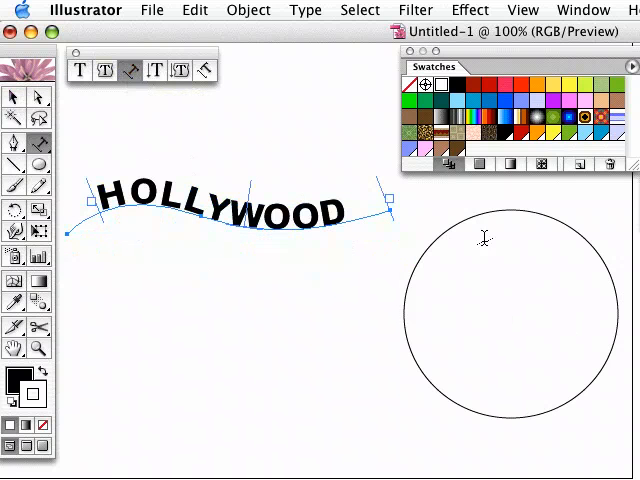
mouse_move(439, 231)
type("HOLLYWOOD")
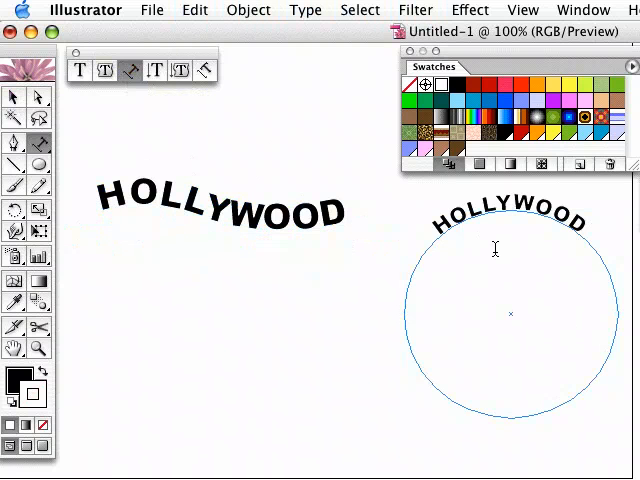
mouse_move(300, 175)
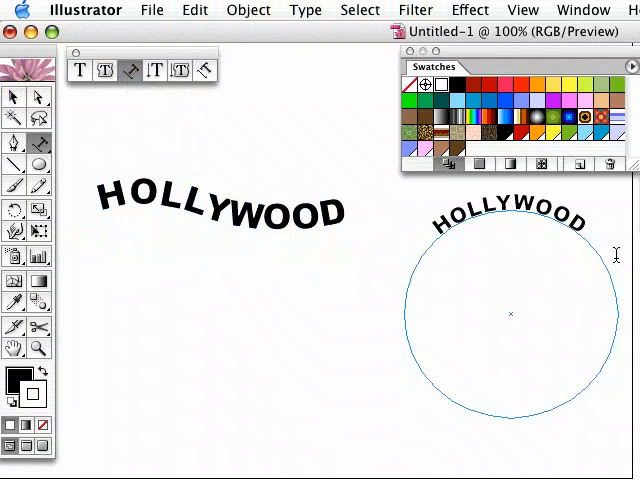
Step: Type 'HOLLYWOOD Studios' as path text along the circle's edge
type("STU")
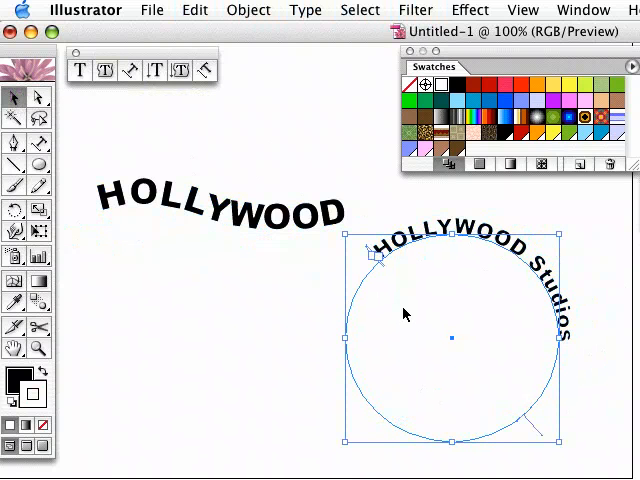
mouse_move(487, 285)
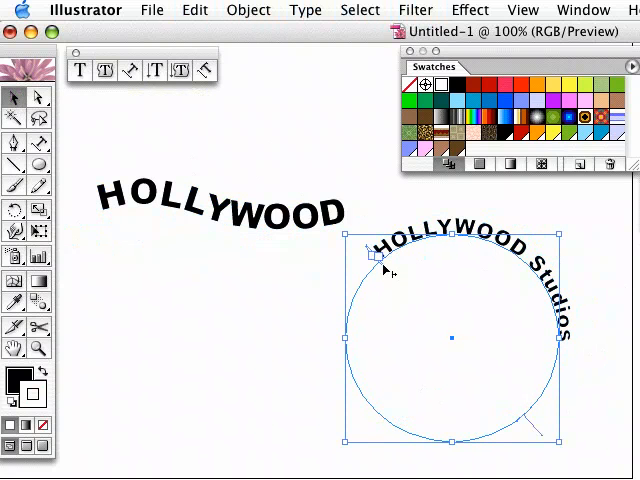
Step: Drag the center bracket of 'HOLLYWOOD Studios' to the circle's lower-left edge
left_click_drag(375, 255, 470, 270)
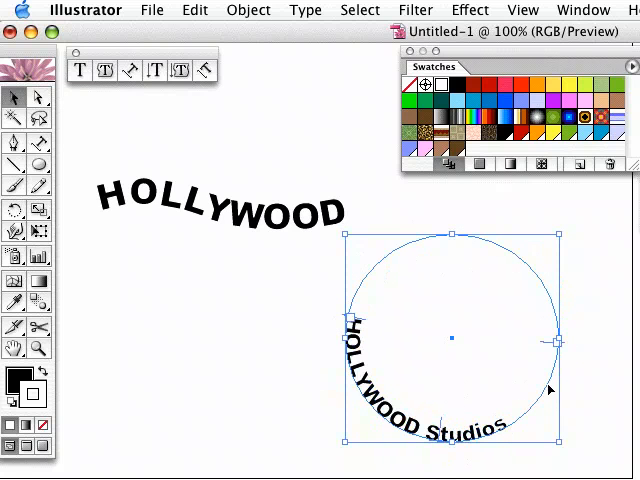
mouse_move(362, 326)
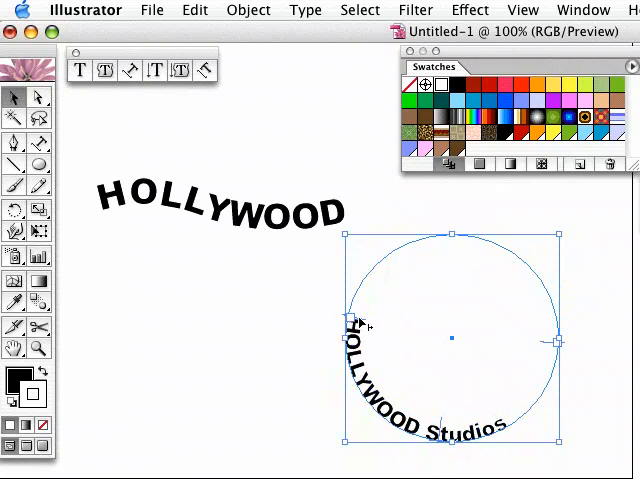
mouse_move(370, 322)
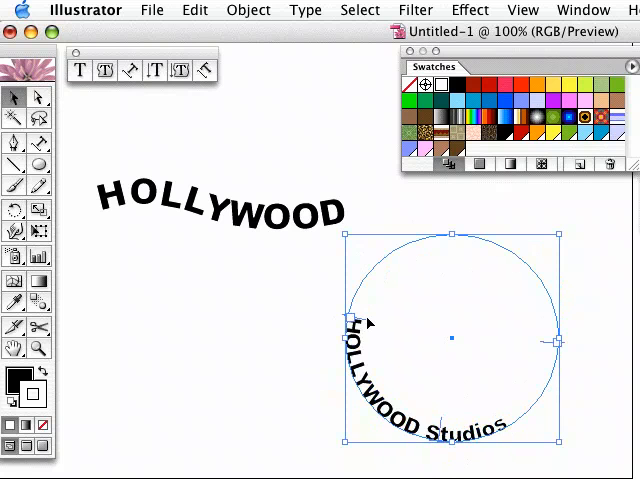